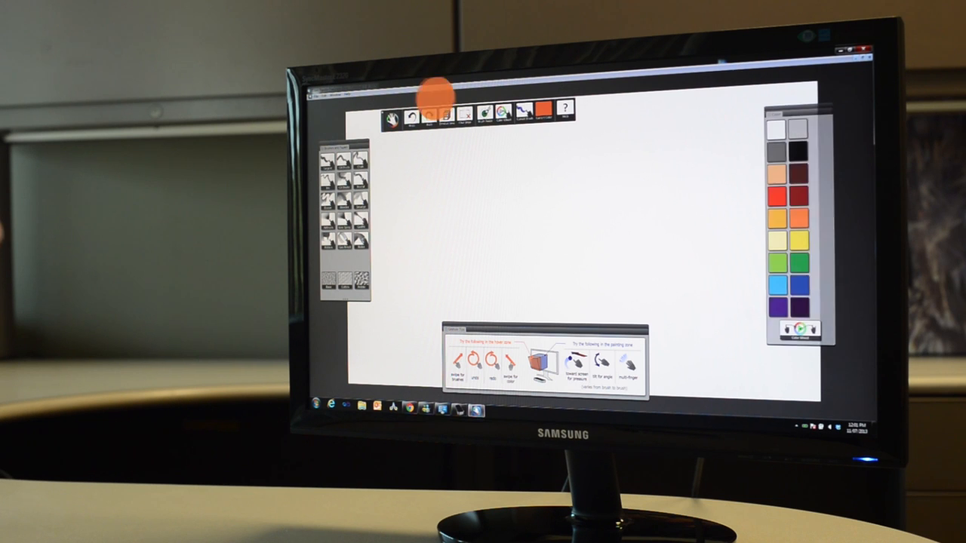
Paint an orange zigzag, a broad sweep, and a long diagonal stroke across the canvas.
click(475, 208)
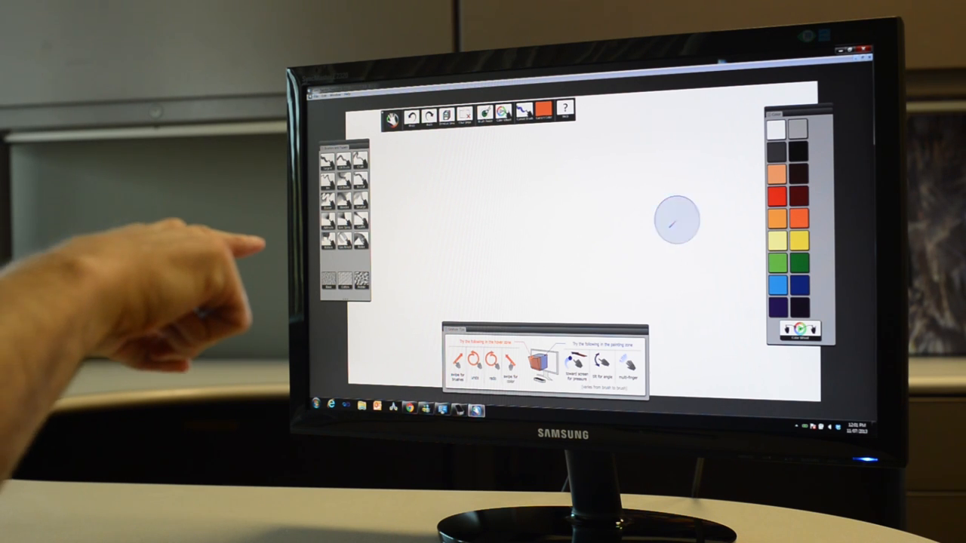
drag(672, 221, 664, 212)
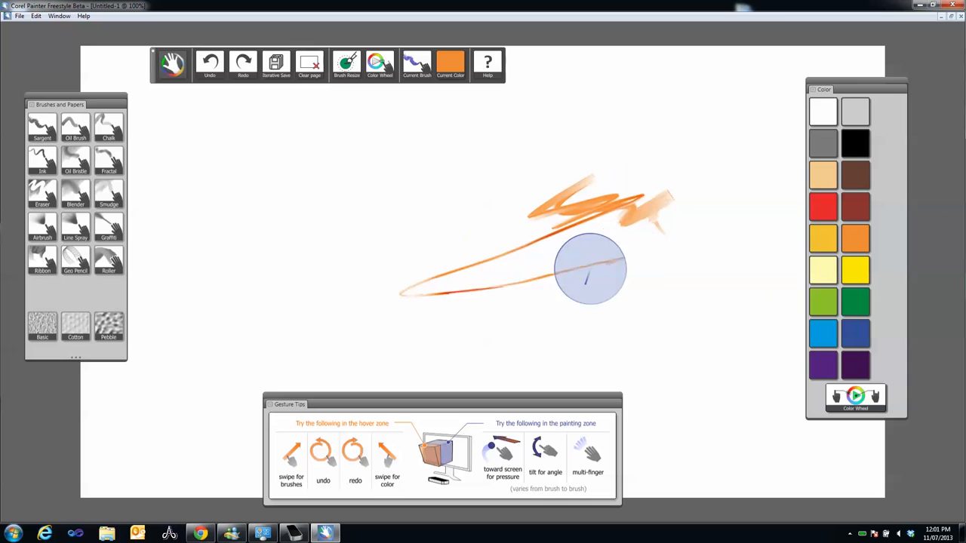
drag(590, 269, 274, 247)
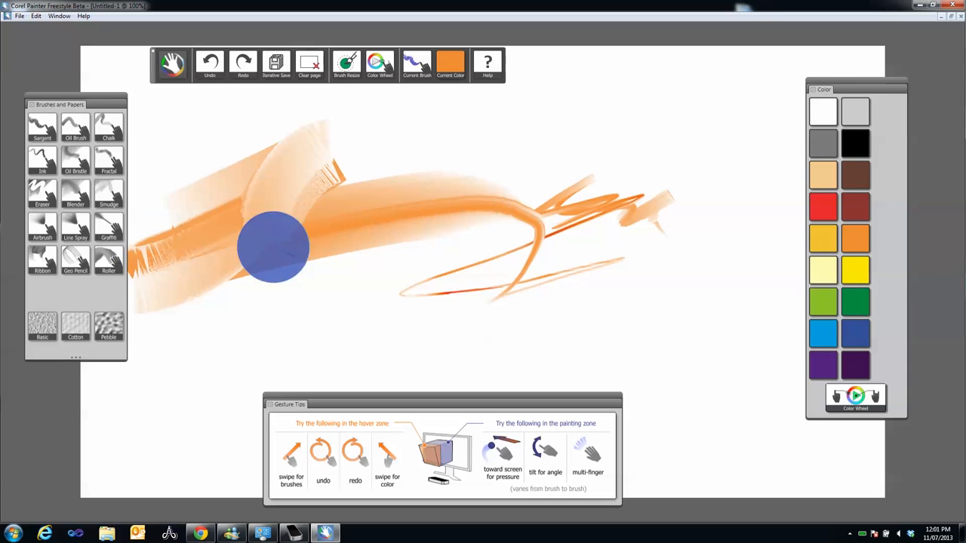
drag(274, 247, 830, 91)
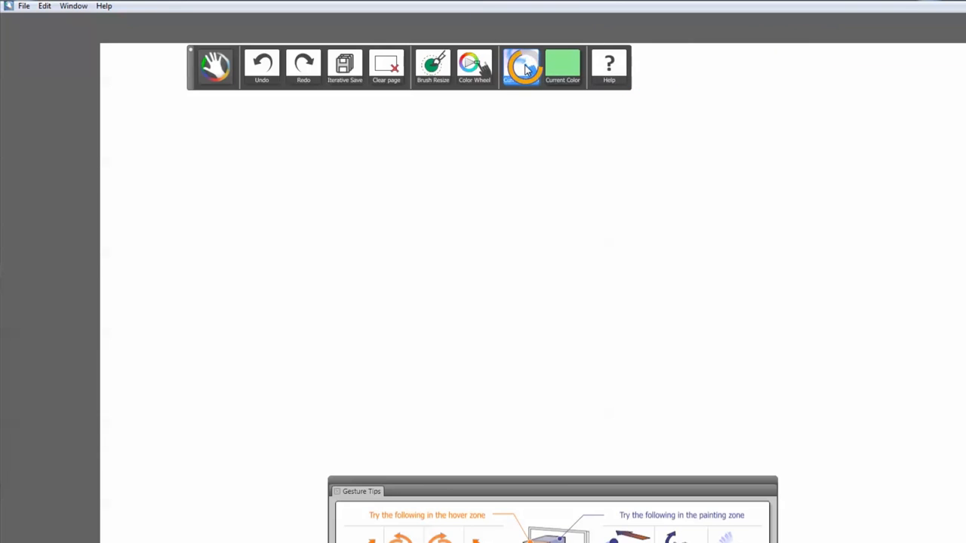
Browse the Brushes and Papers list, close it, then open the Color swatch panel.
click(520, 66)
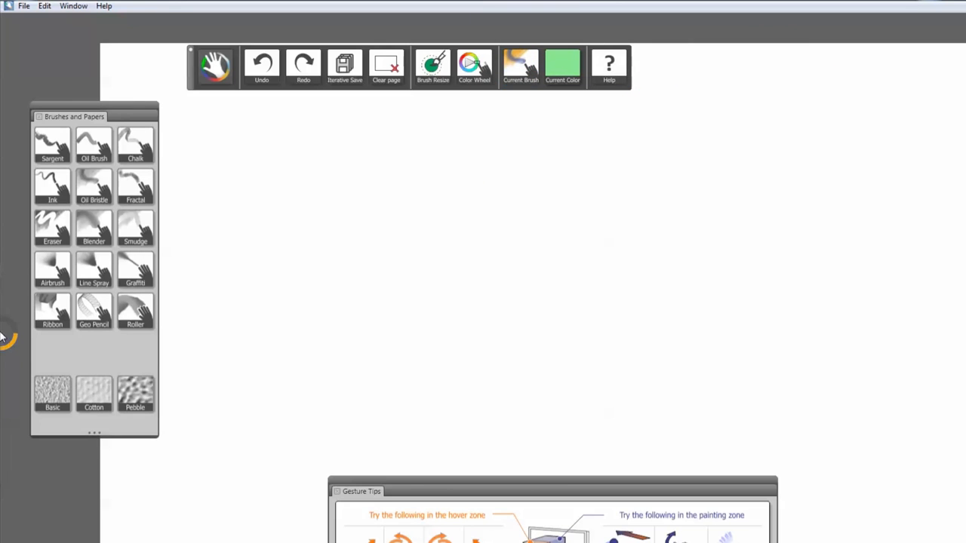
click(94, 226)
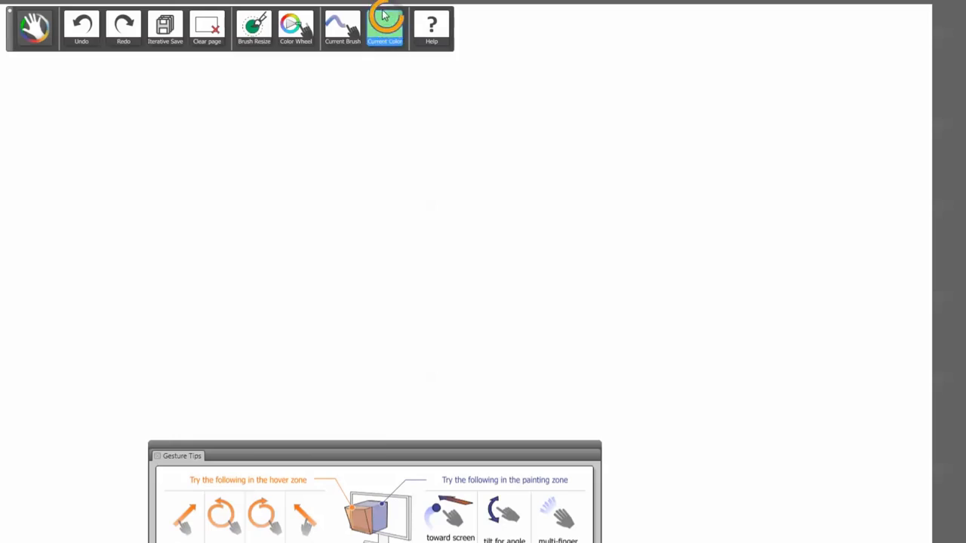
click(385, 28)
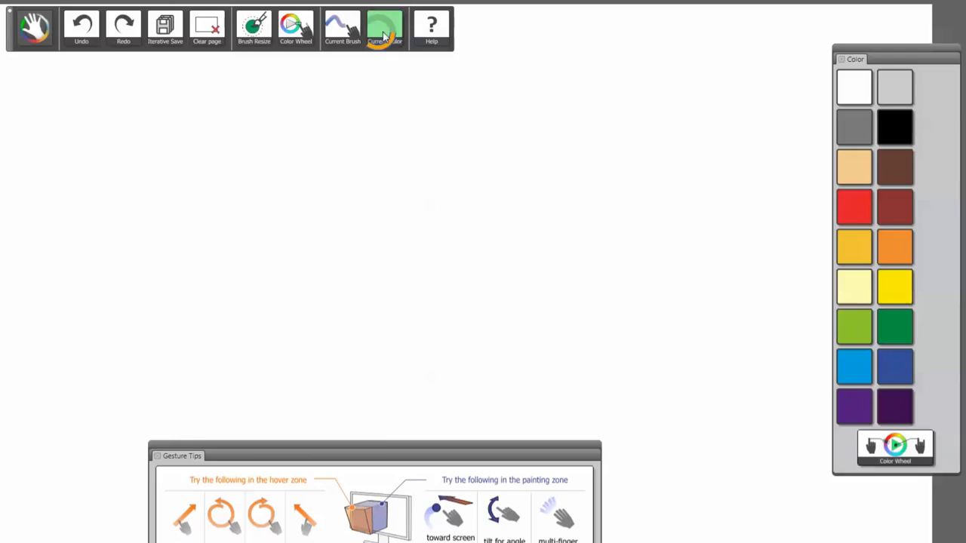